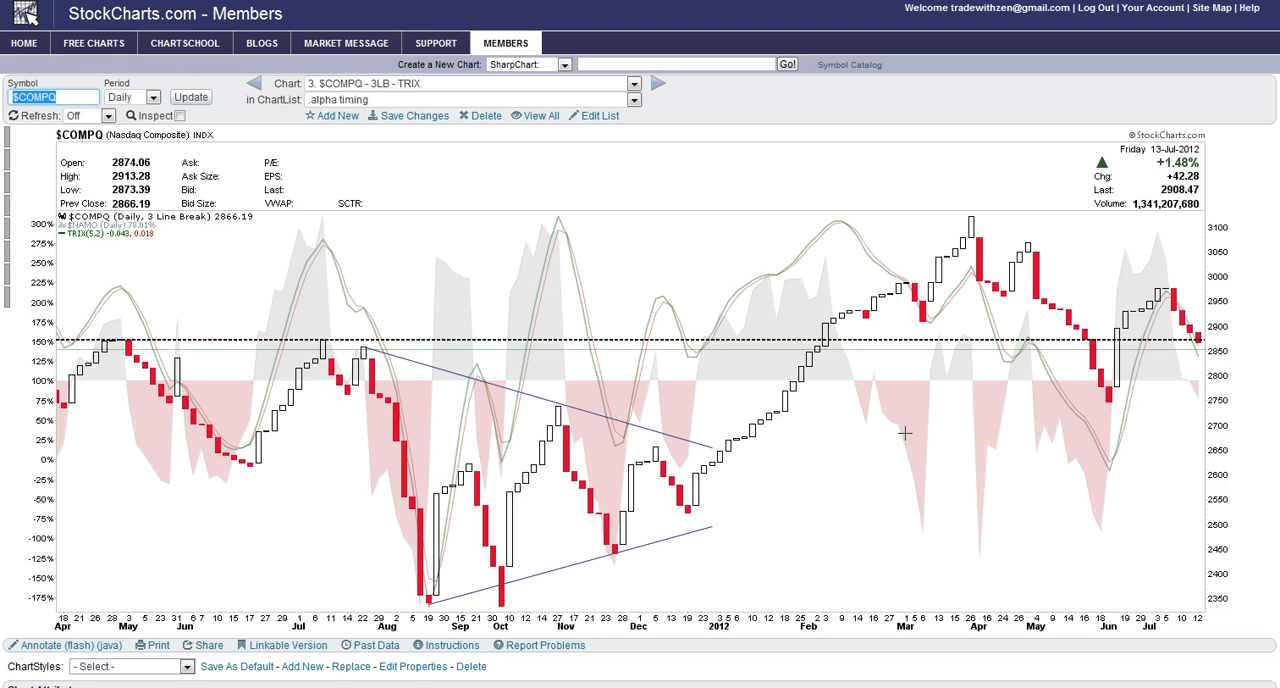
mouse_move(1256, 368)
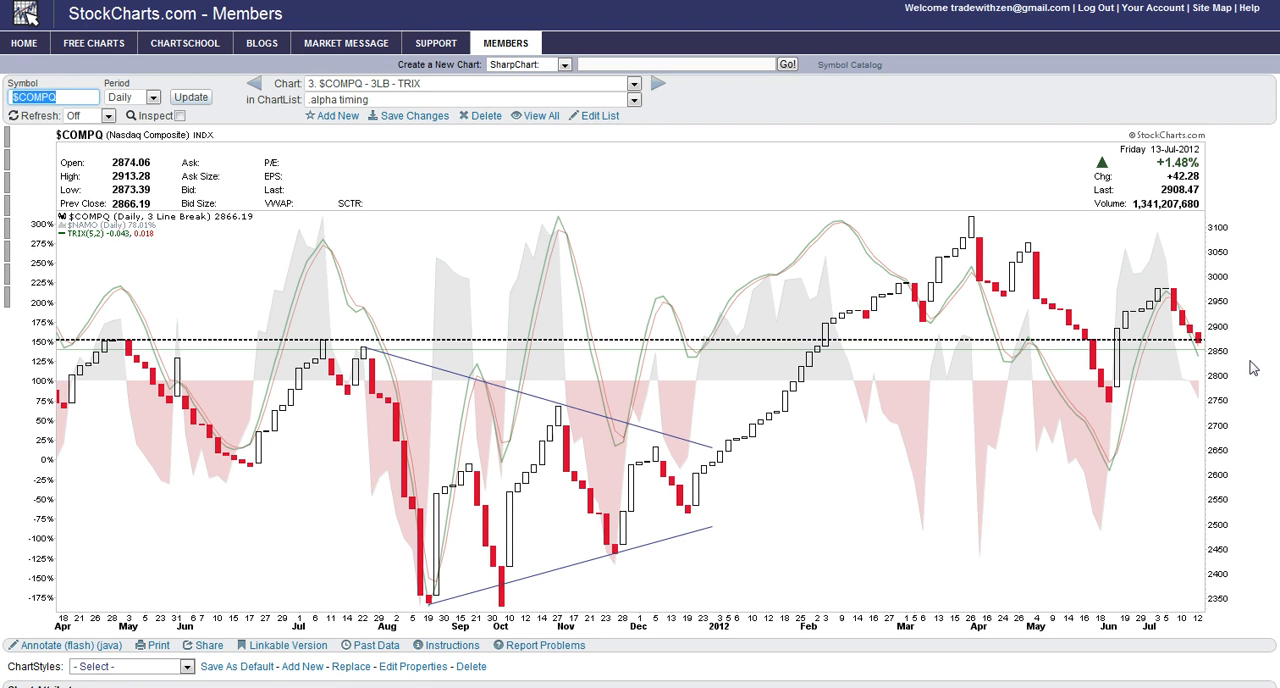
scroll(down, 3)
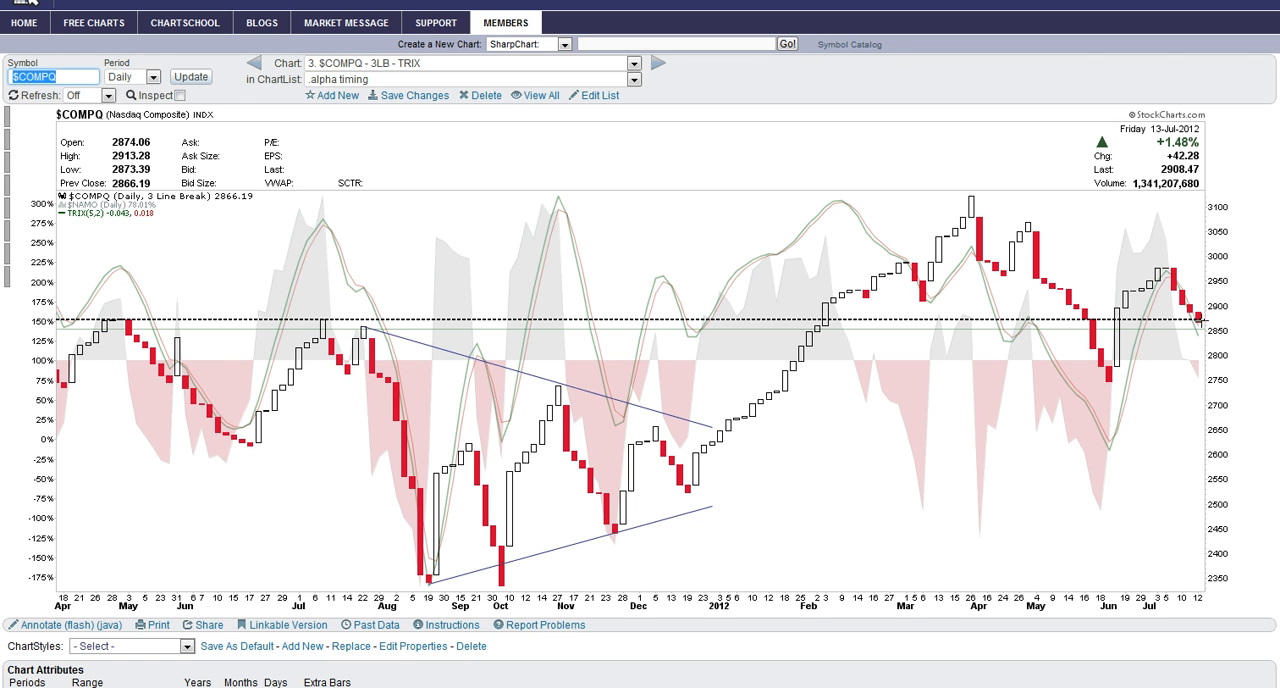
mouse_move(1200, 320)
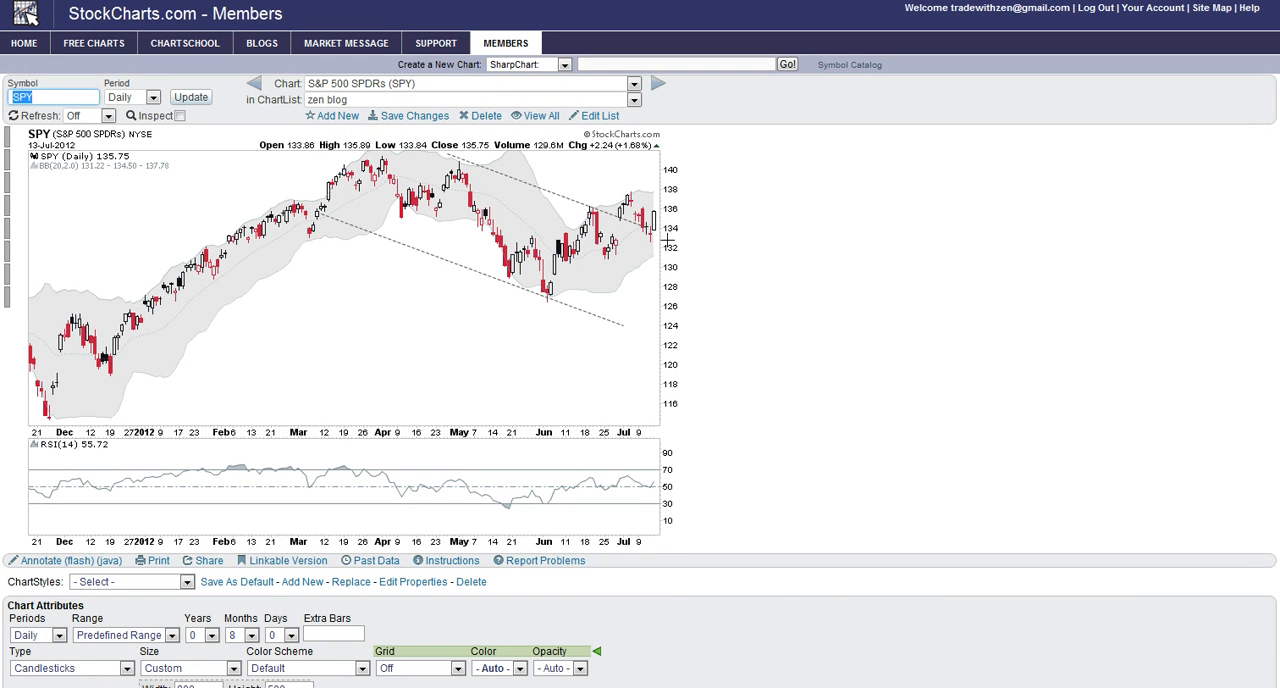
mouse_move(668, 240)
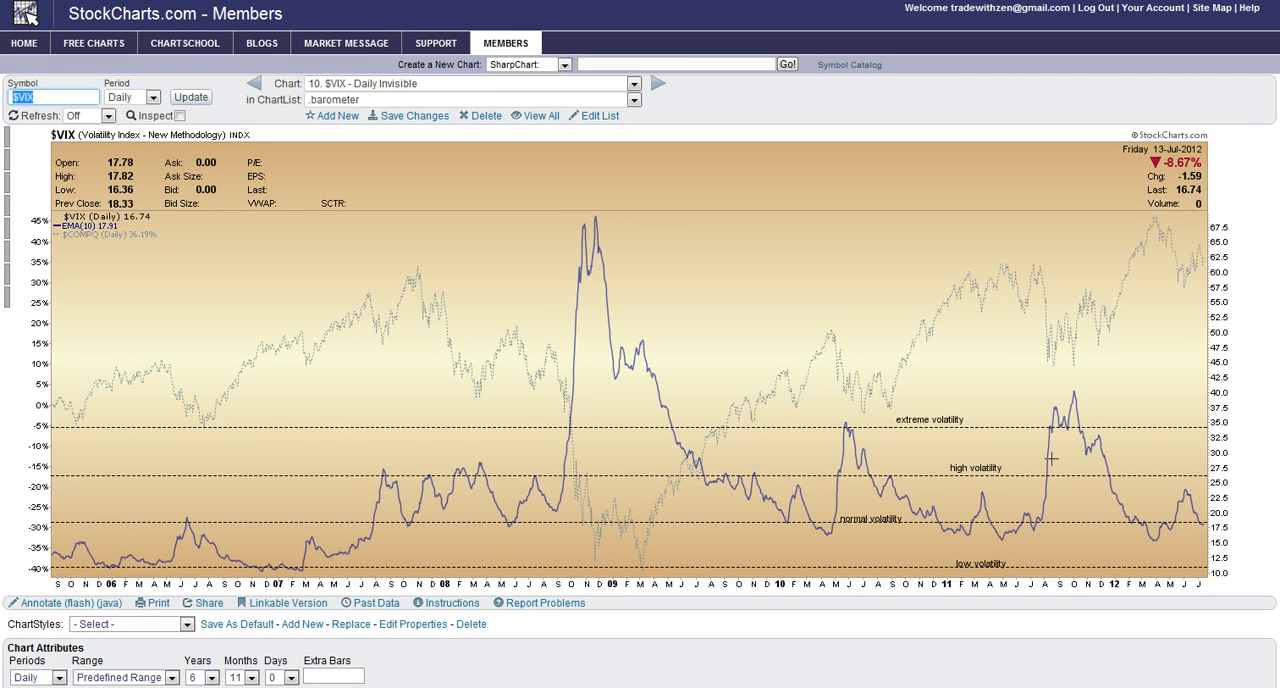
mouse_move(1200, 522)
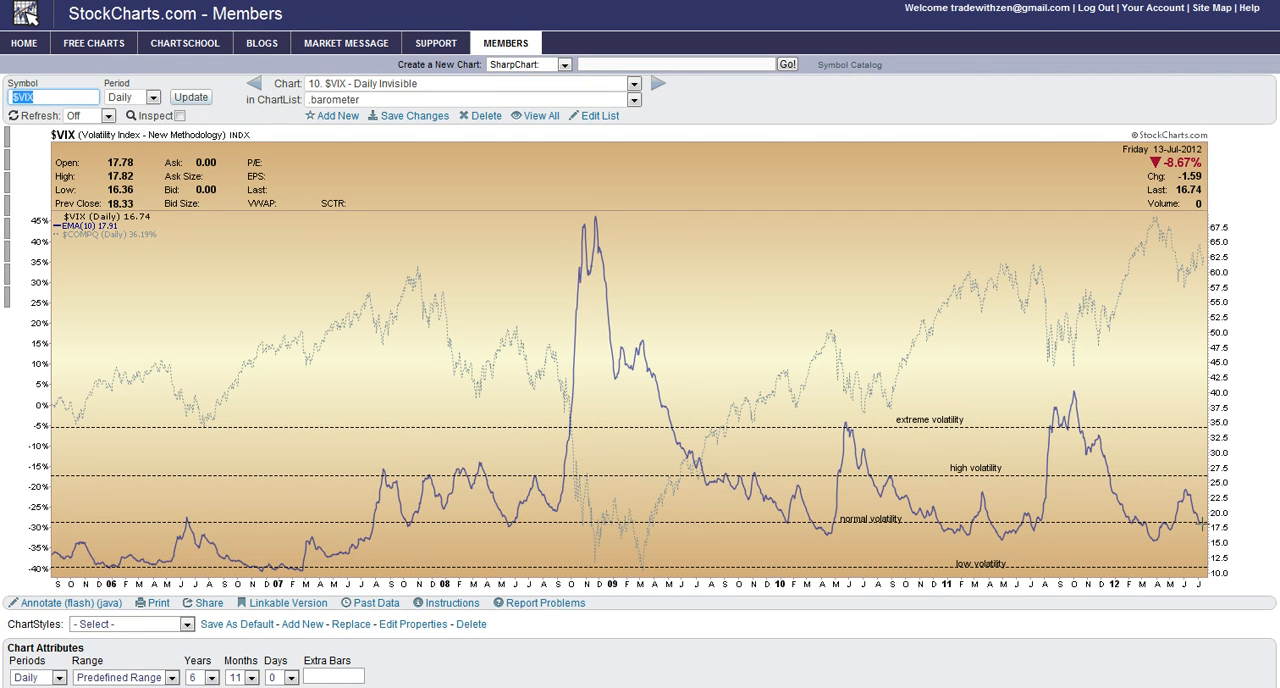
mouse_move(1198, 524)
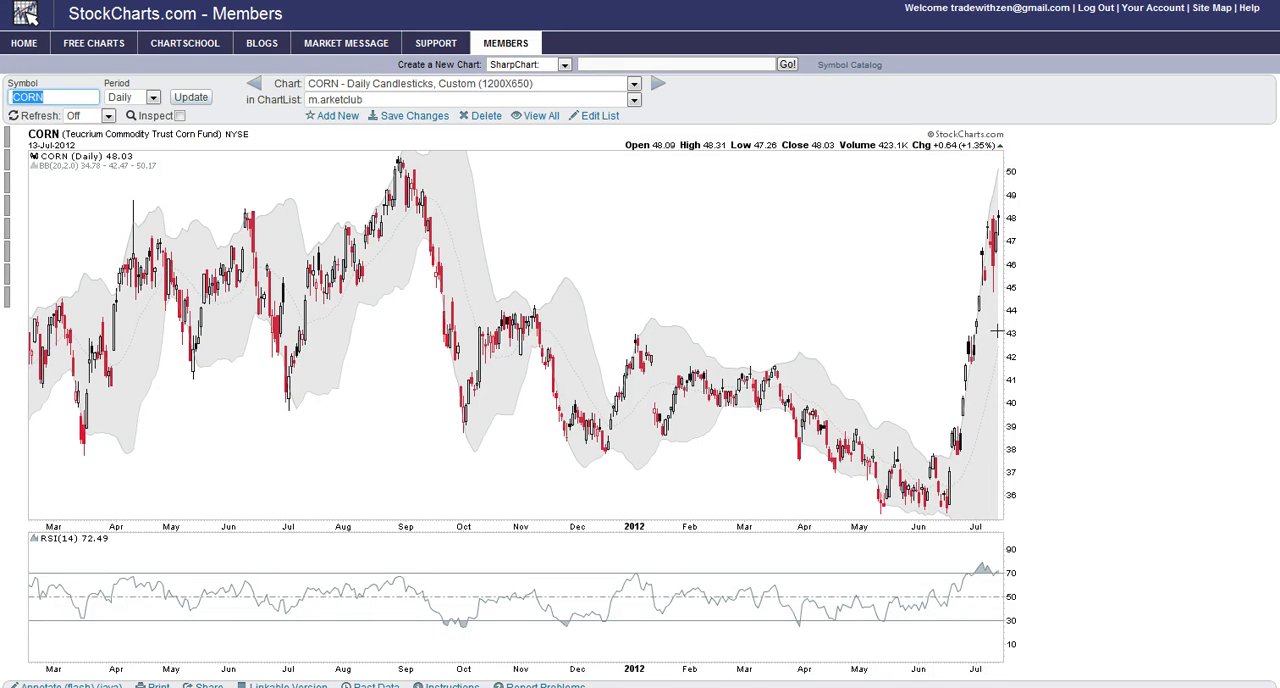
mouse_move(964, 308)
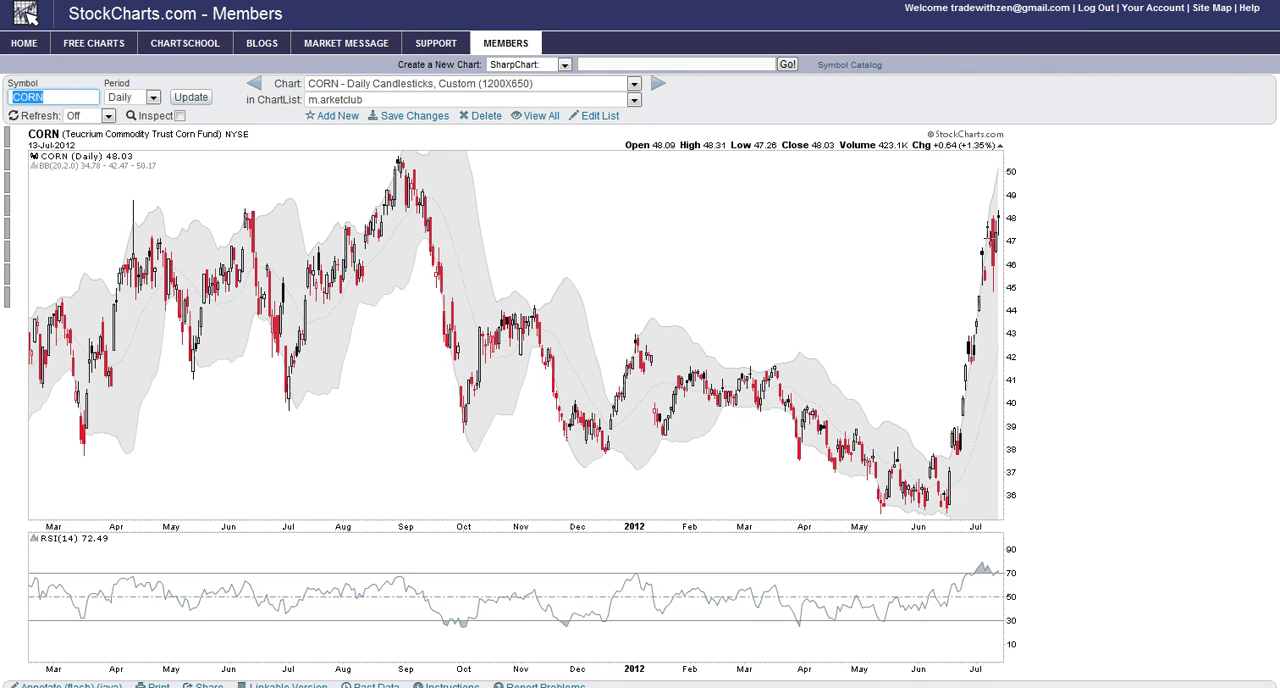
mouse_move(992, 232)
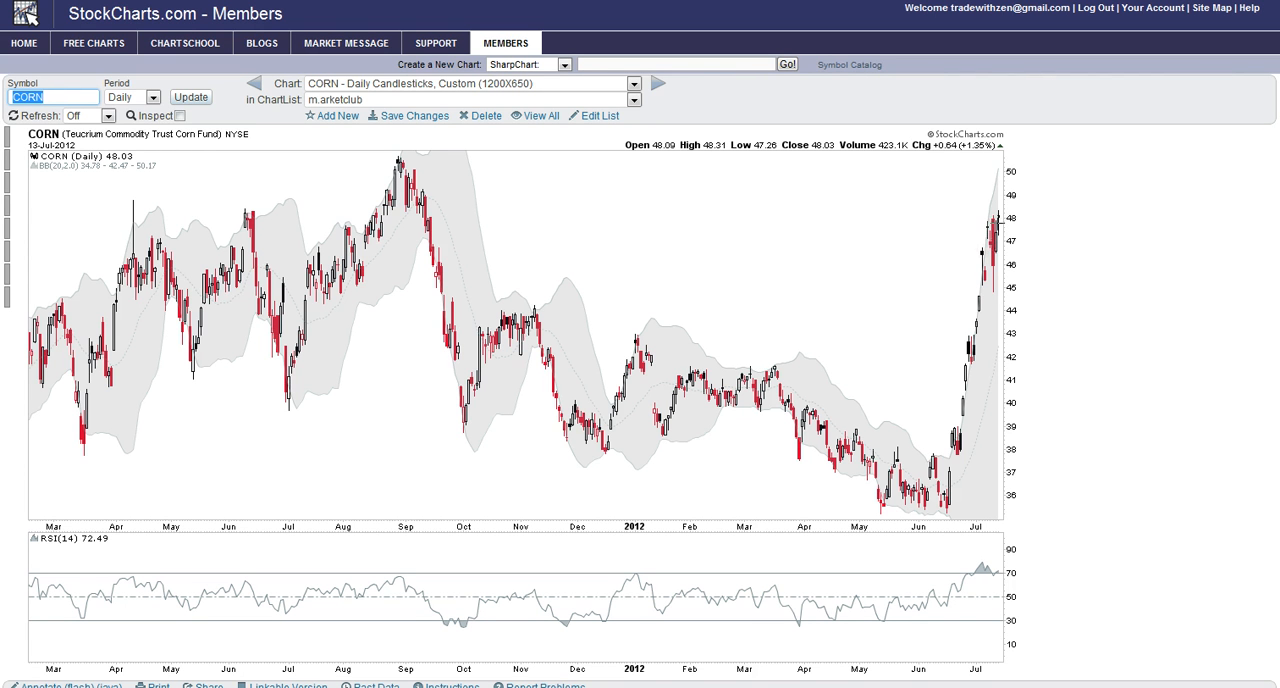
mouse_move(998, 218)
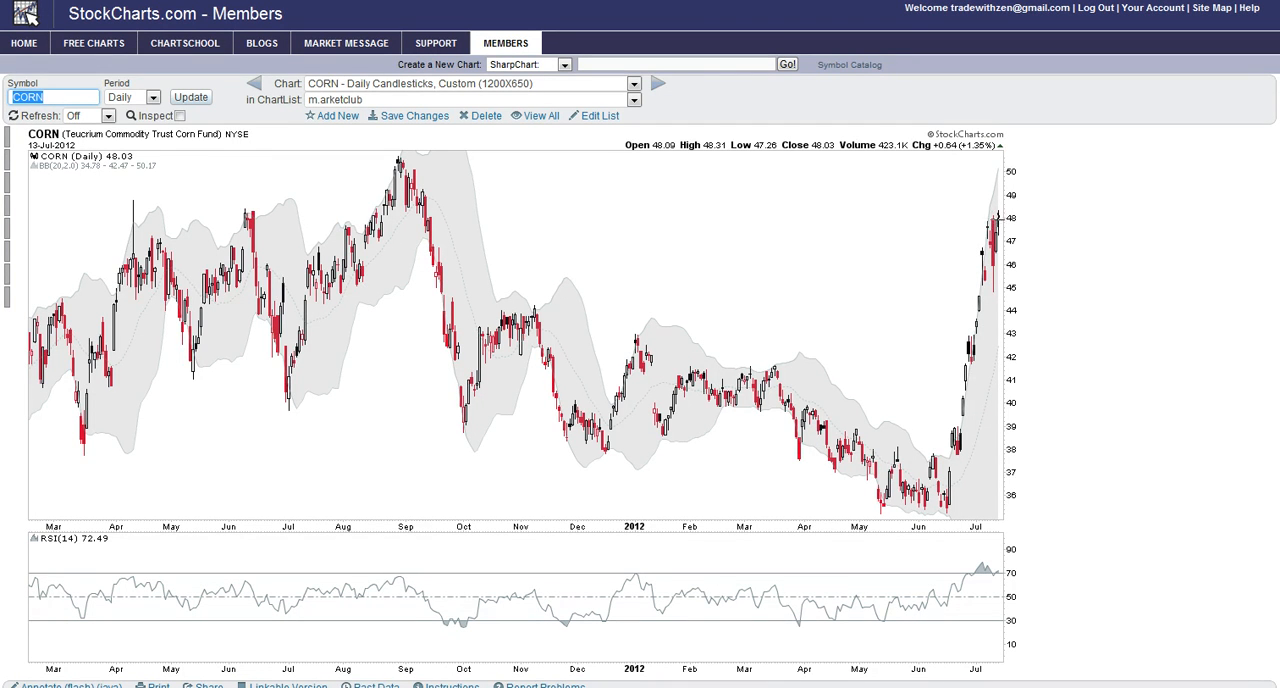
mouse_move(996, 230)
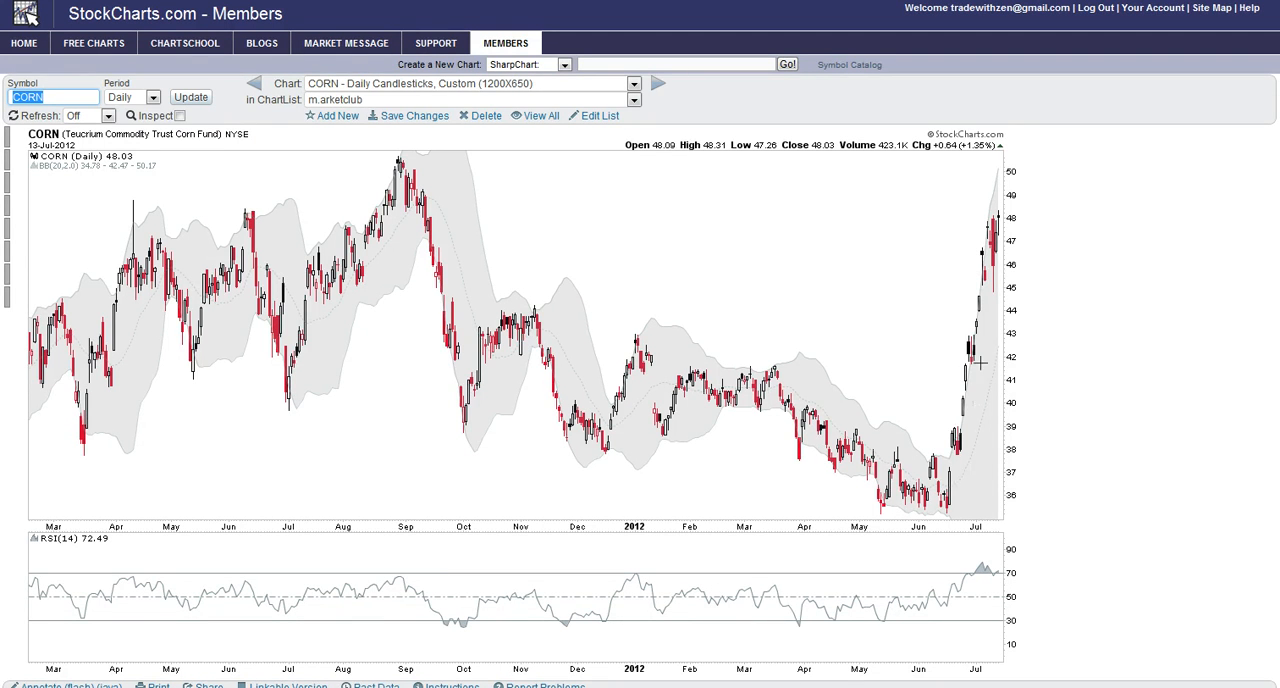
mouse_move(980, 360)
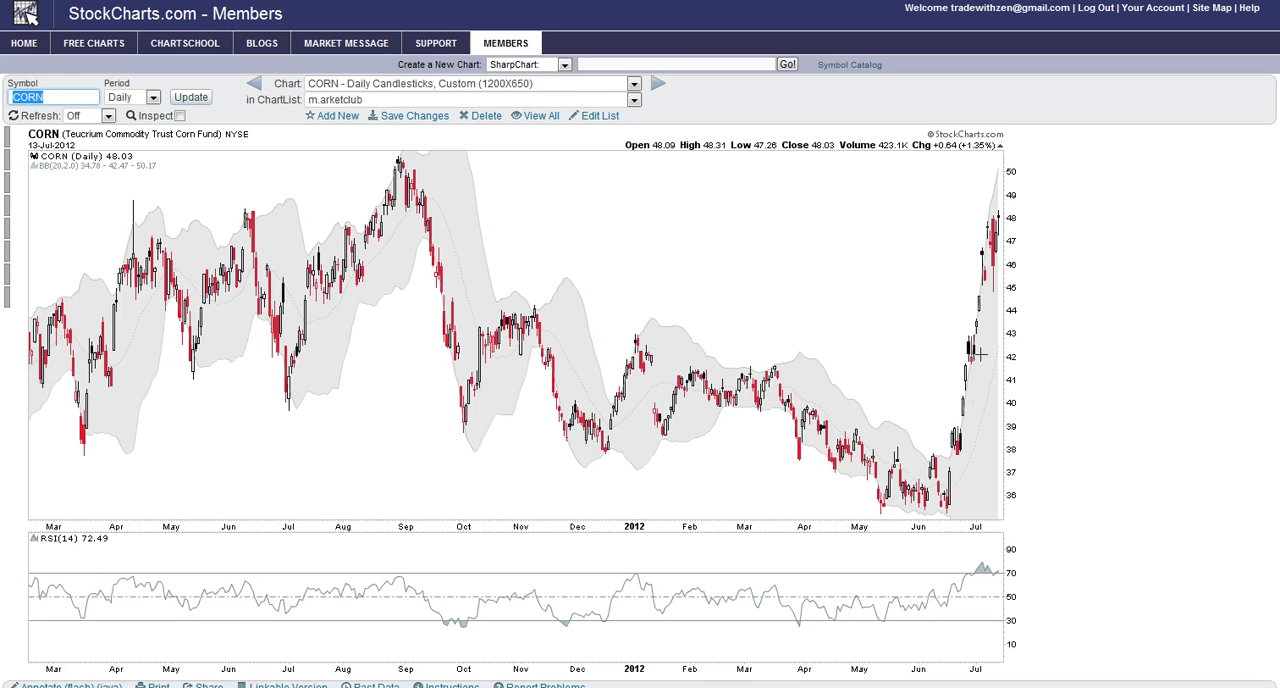
mouse_move(944, 296)
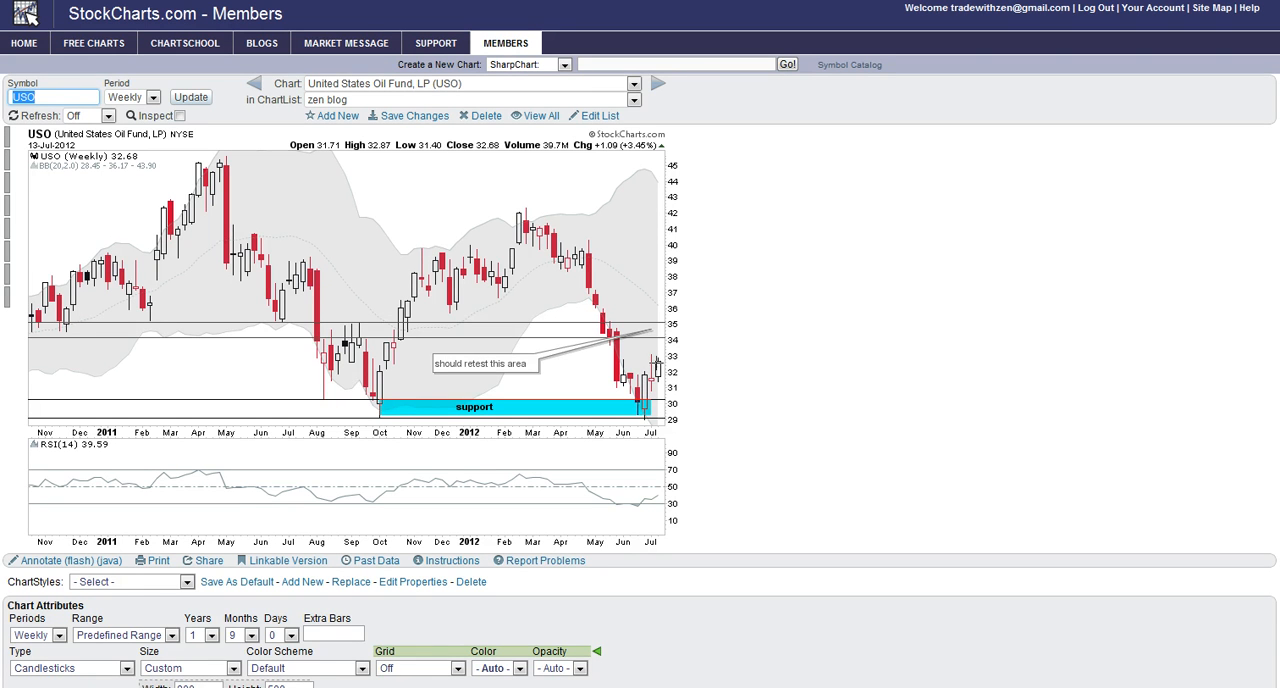
mouse_move(660, 356)
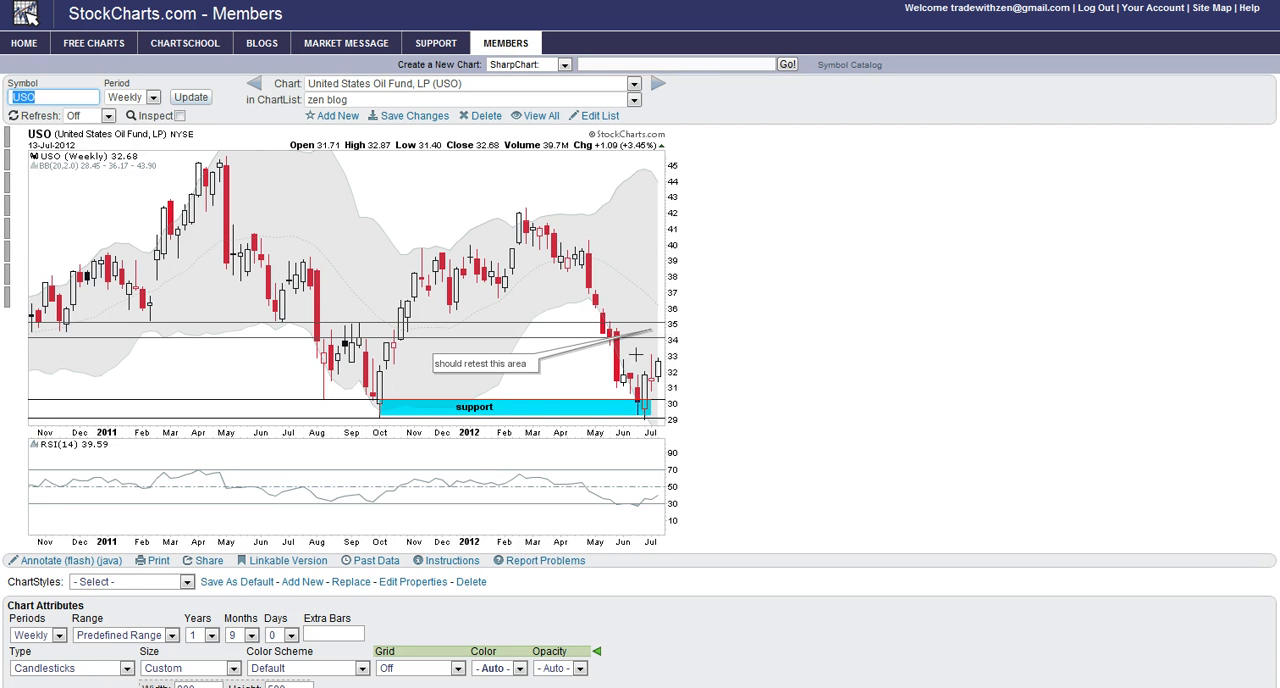
mouse_move(632, 380)
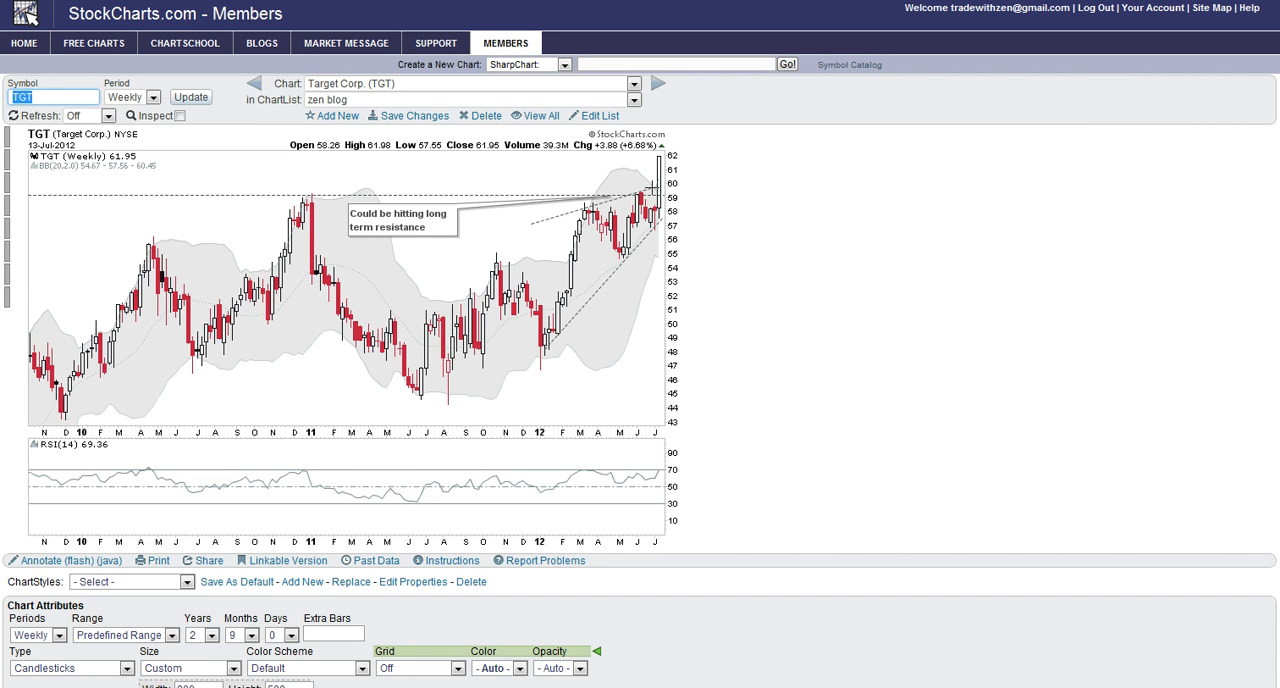
mouse_move(656, 192)
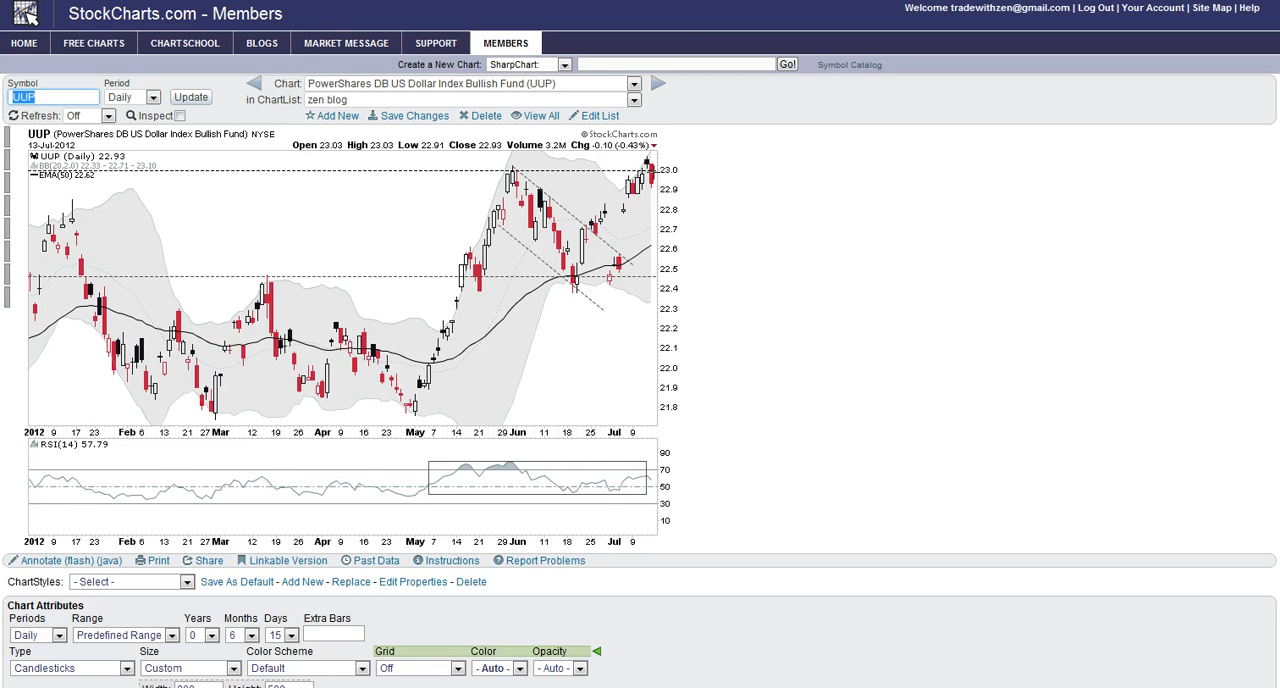
mouse_move(652, 170)
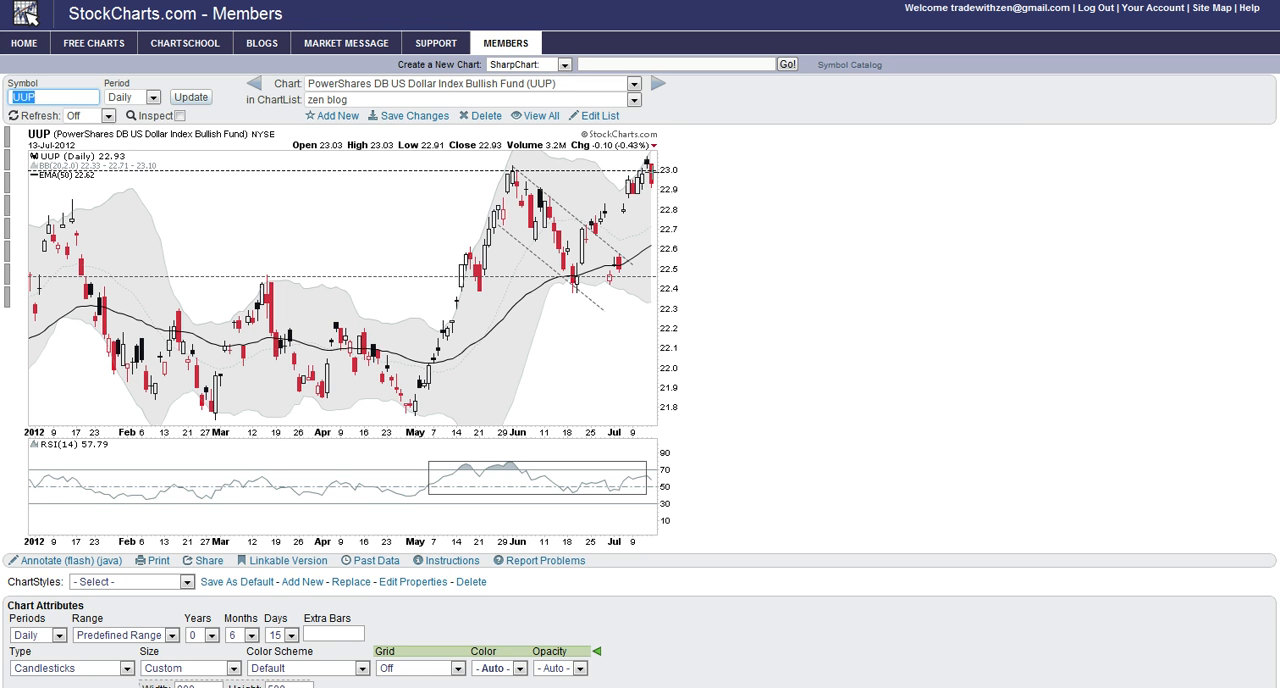
mouse_move(888, 40)
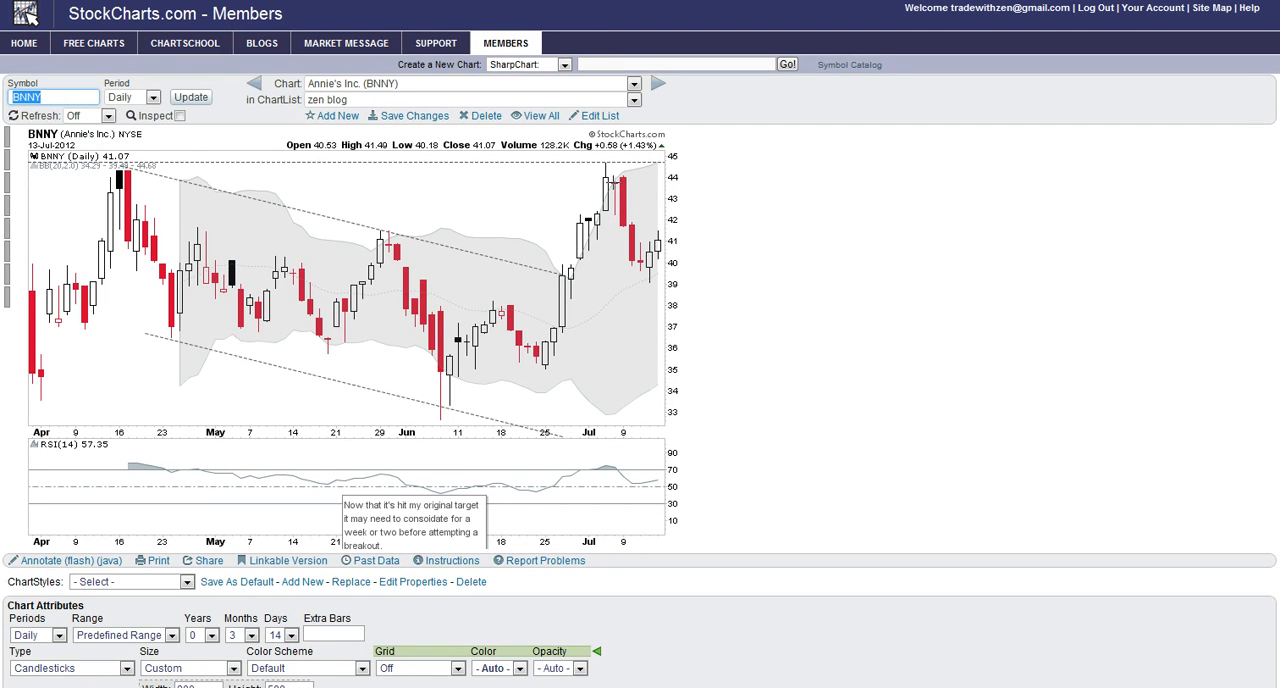
mouse_move(574, 284)
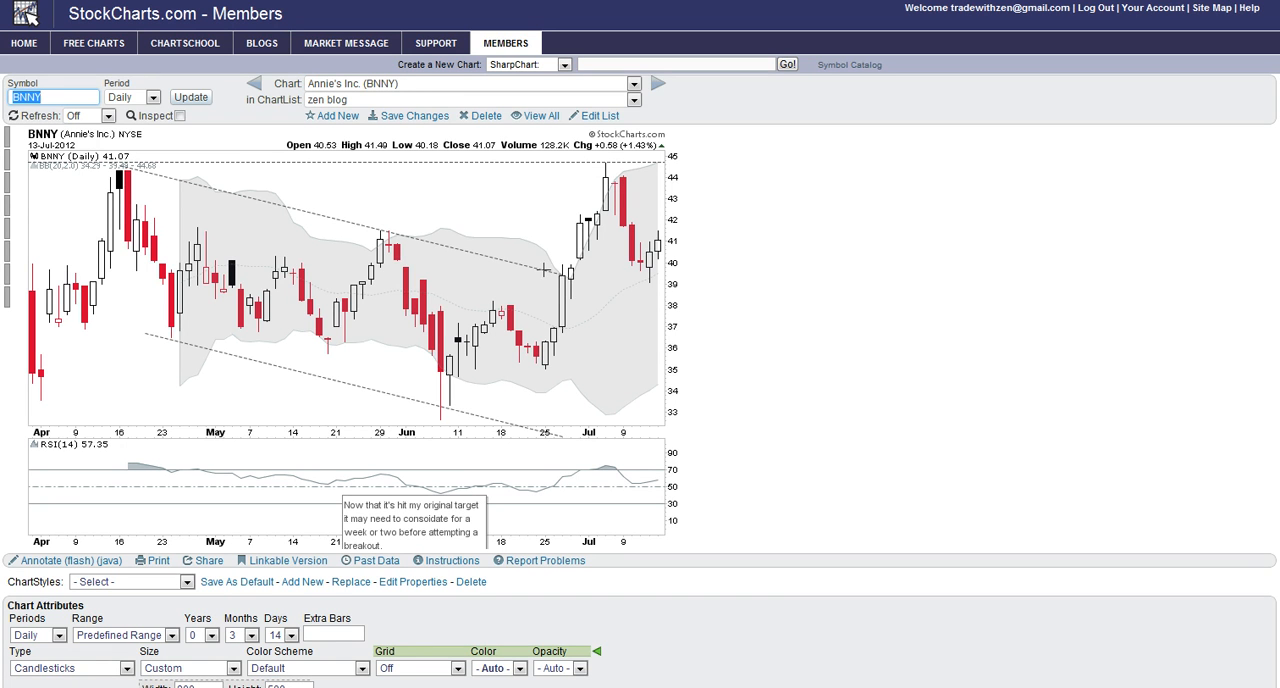
mouse_move(648, 288)
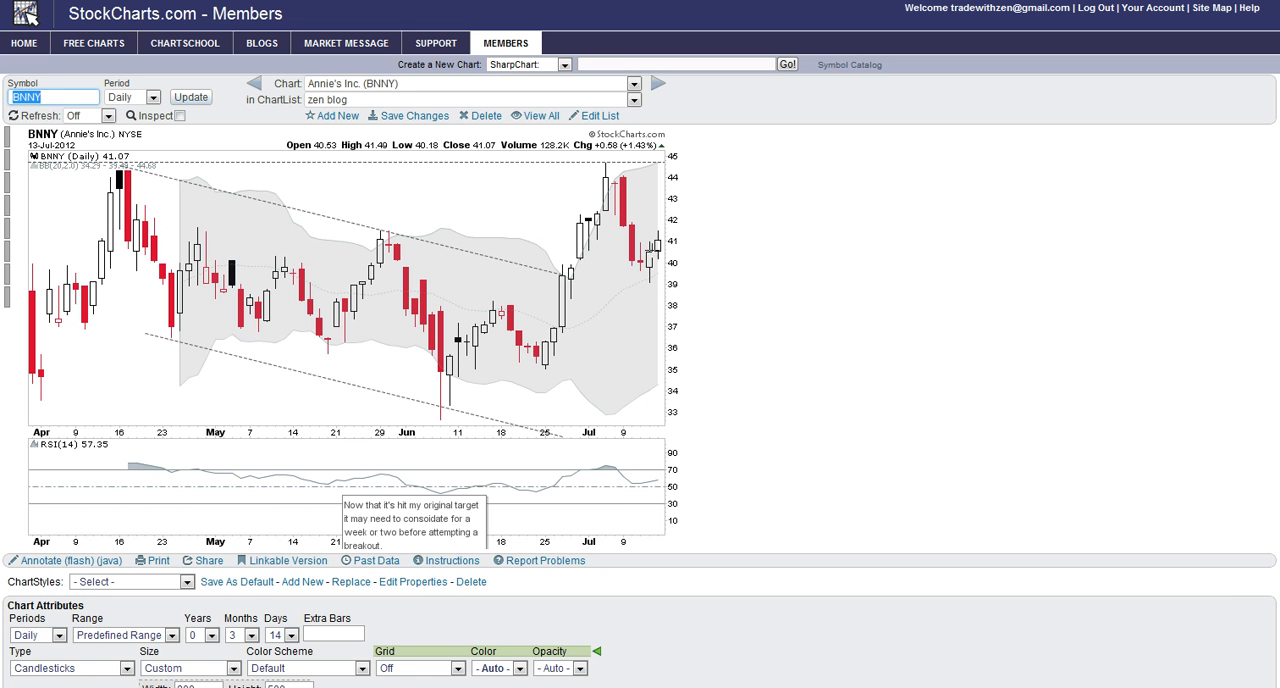
mouse_move(648, 288)
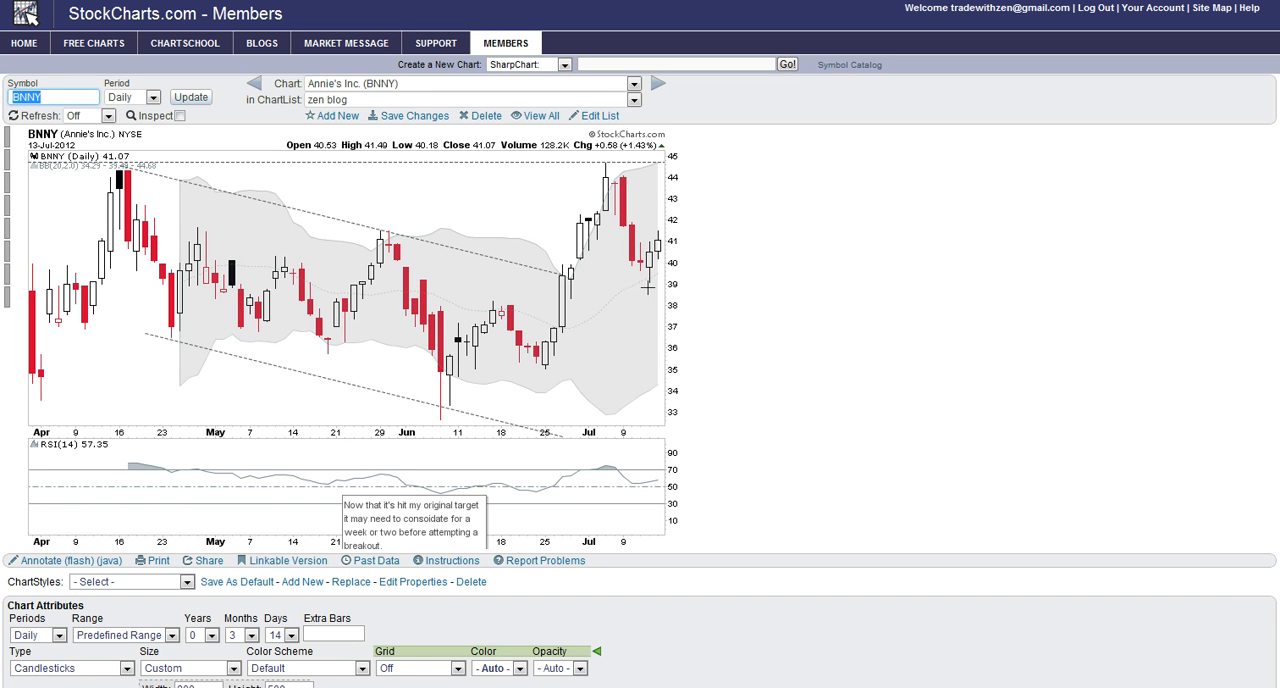